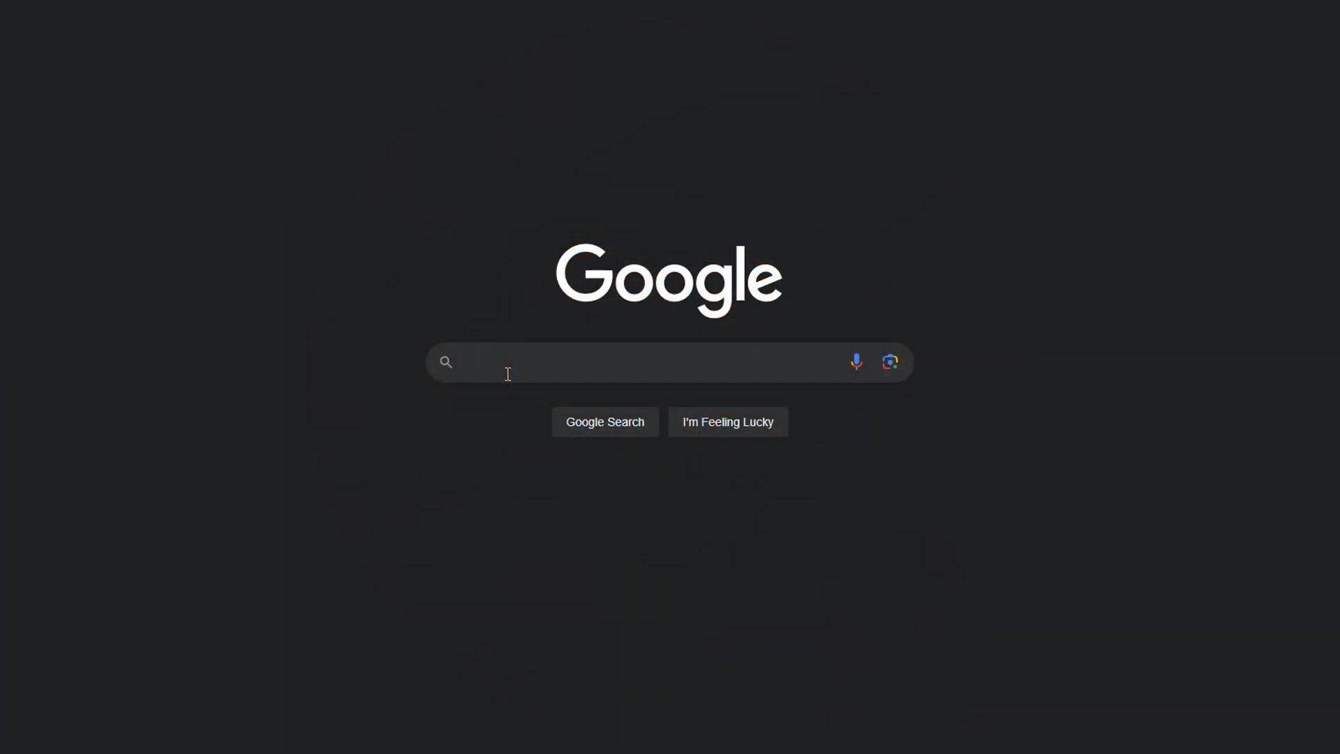
Search Google for 'buddyrail'.
text(buddyrail)
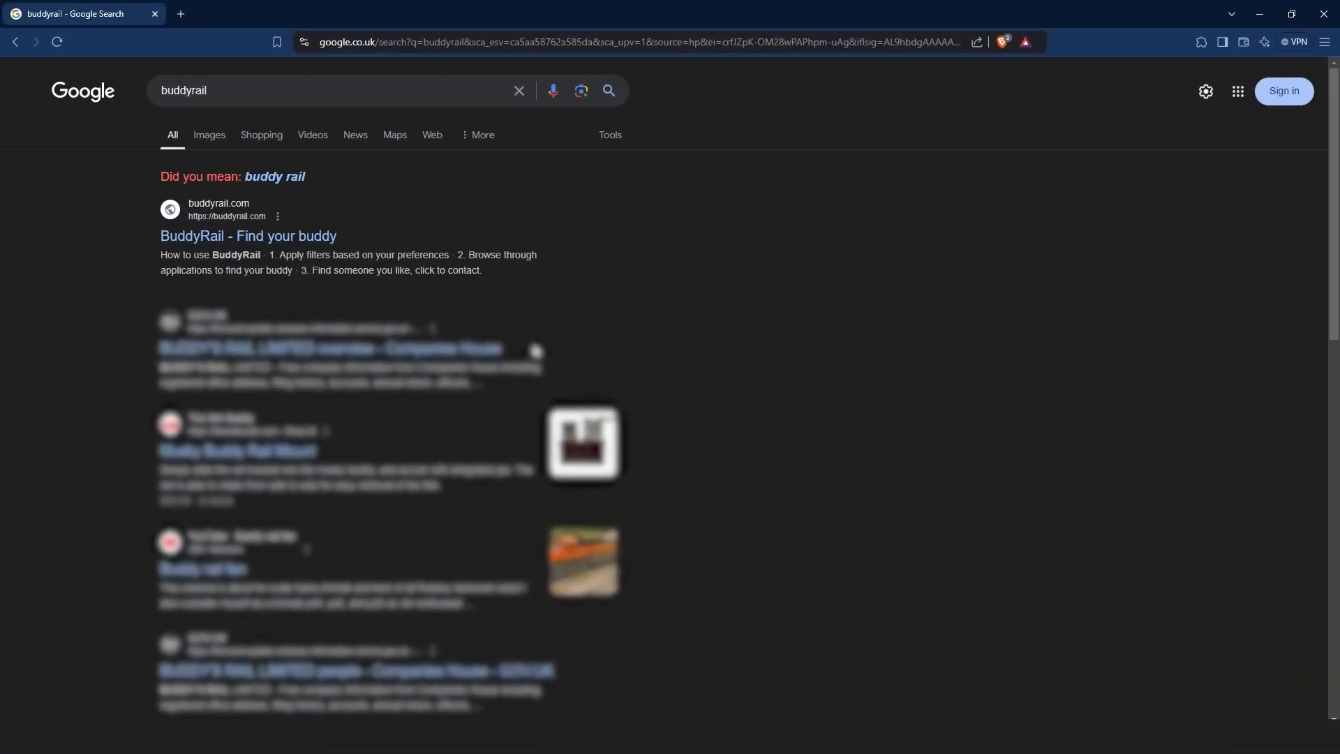
Open the 'BuddyRail - Find your buddy' result and scroll down to the microphone filters.
click(247, 235)
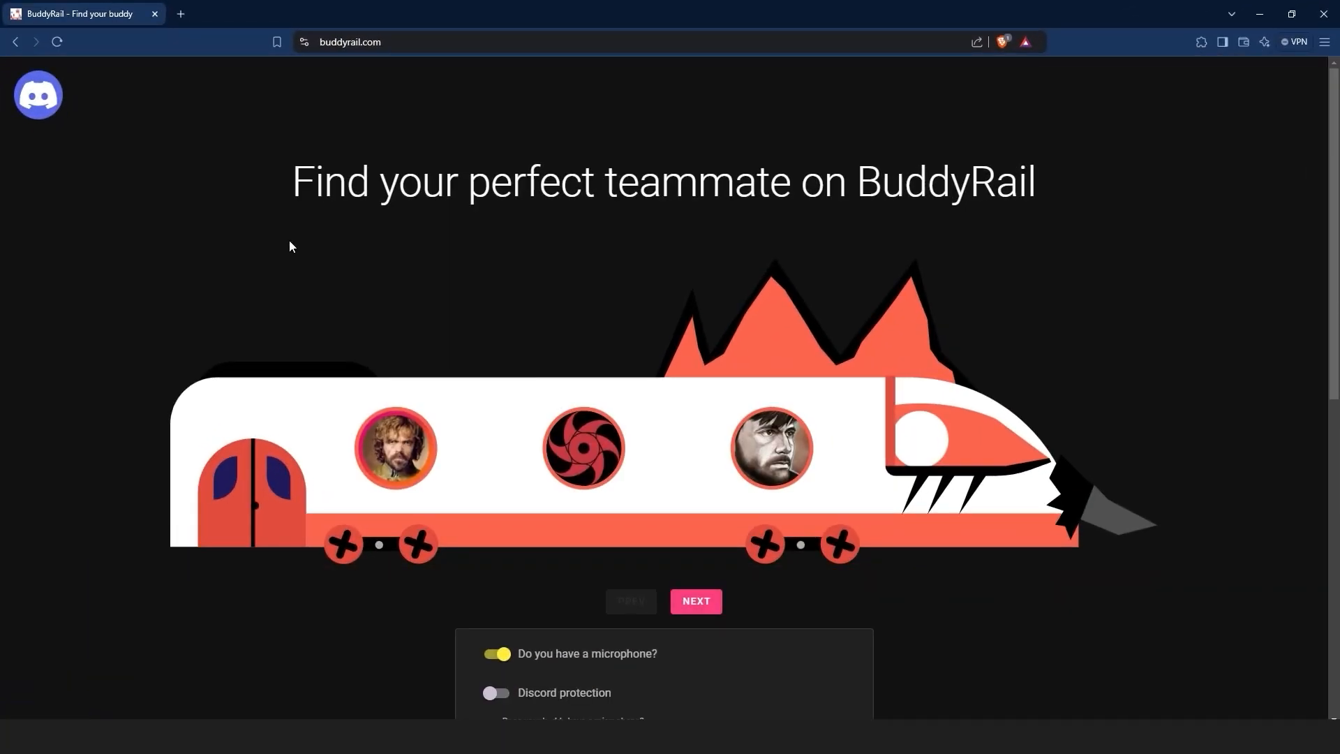
scroll(down, 3)
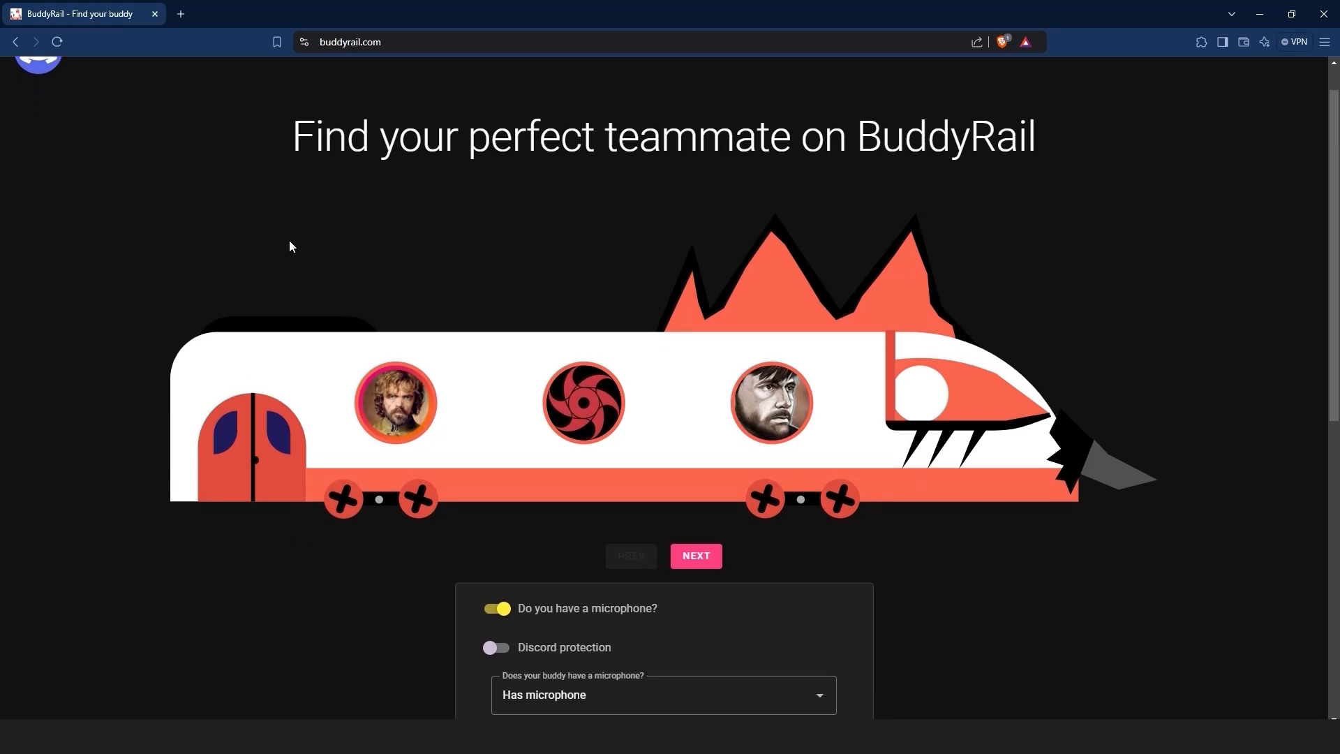
scroll(down, 3)
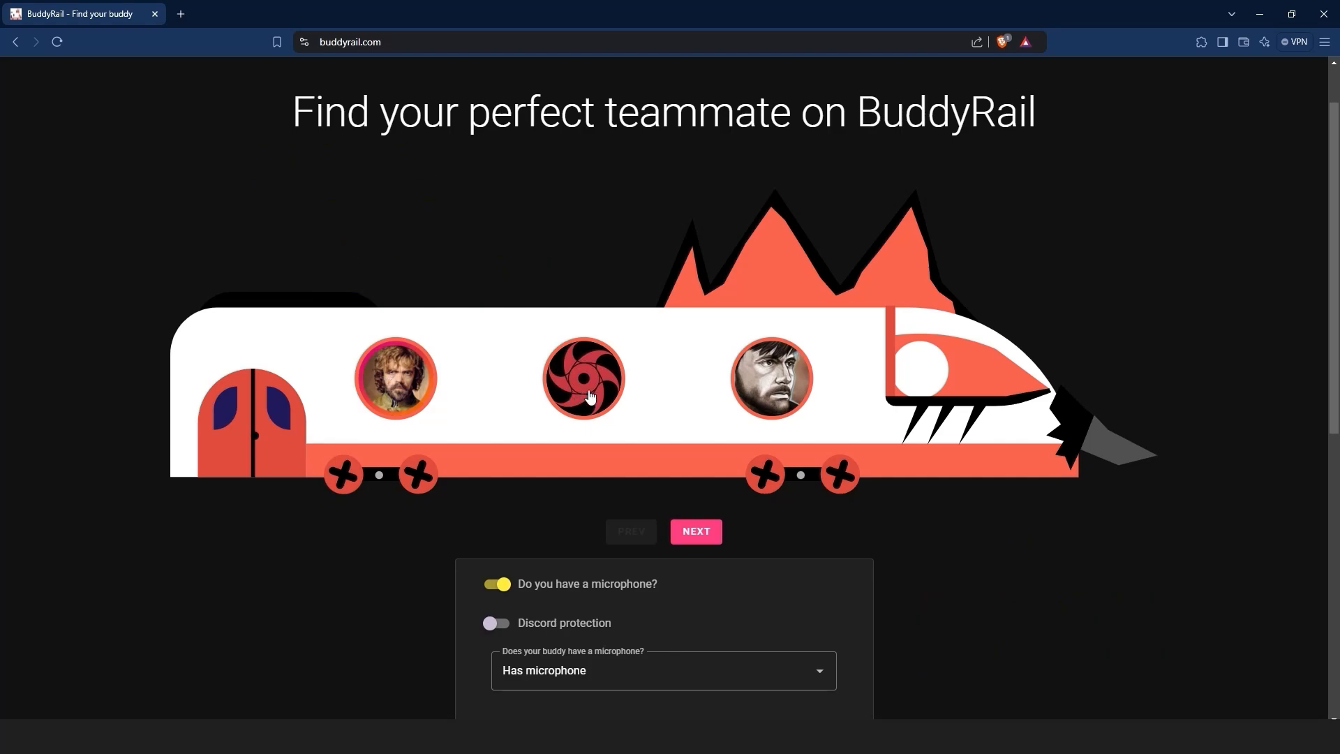
click(584, 379)
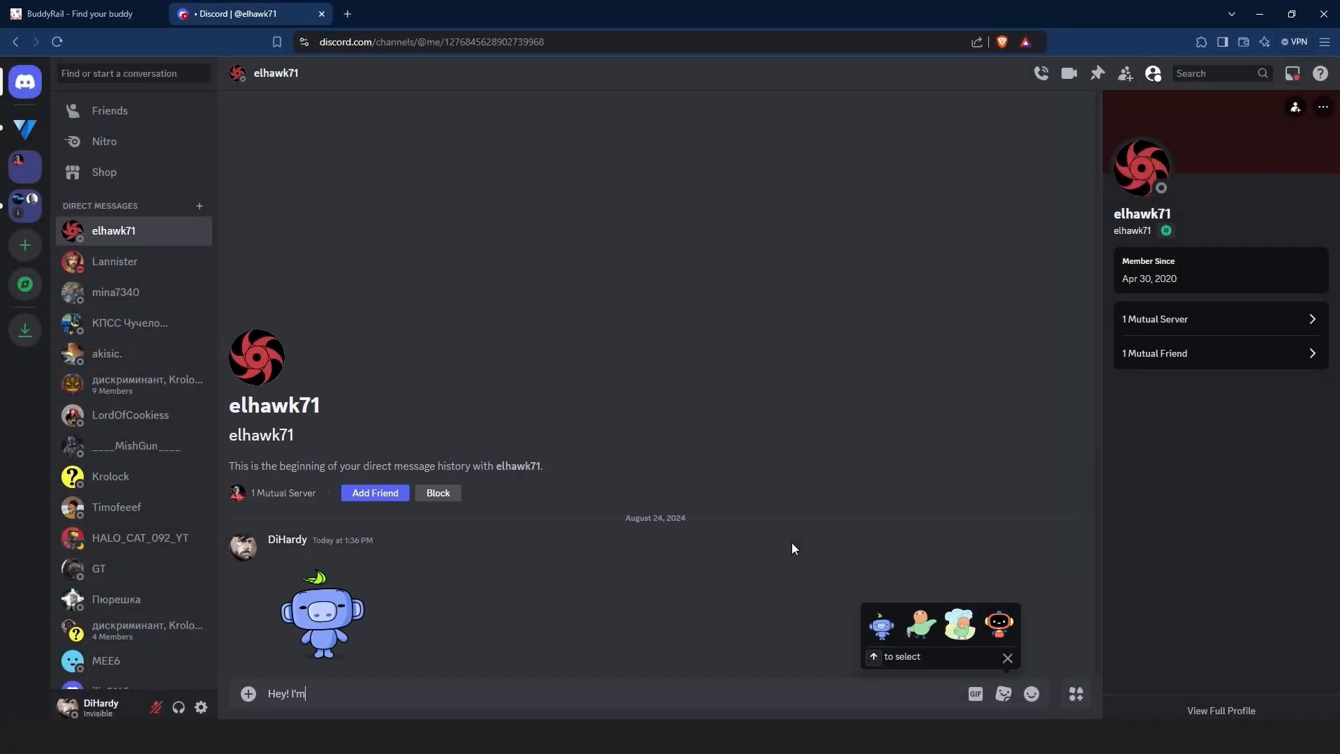
text(from BuddyRail, wanna play toge)
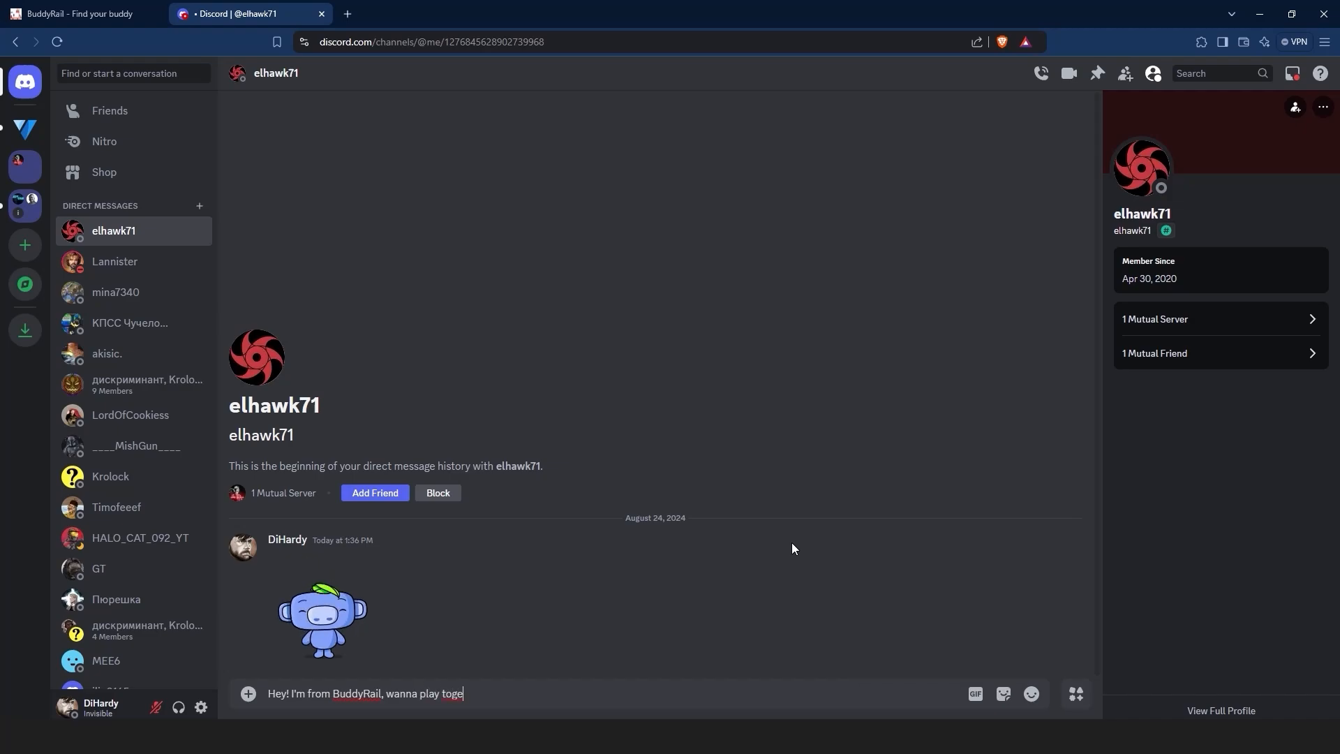
click(77, 14)
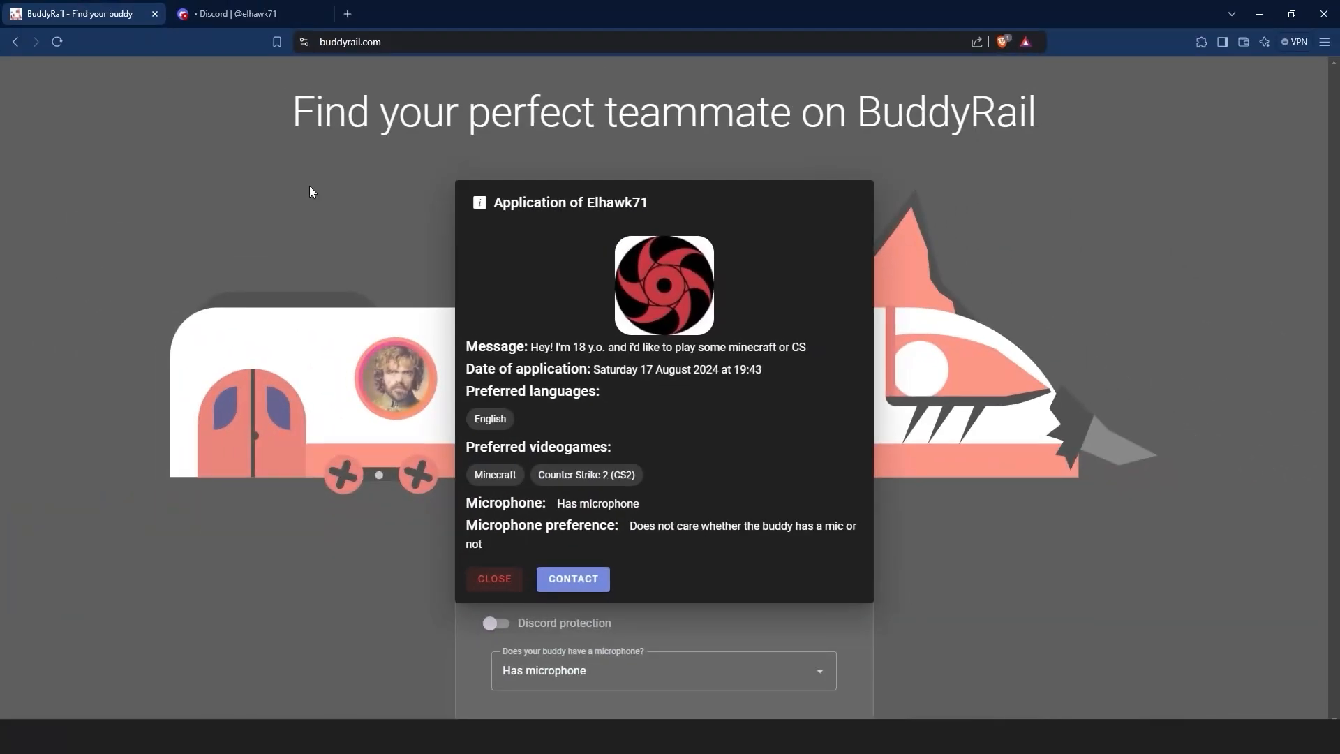
mouse_move(1025, 411)
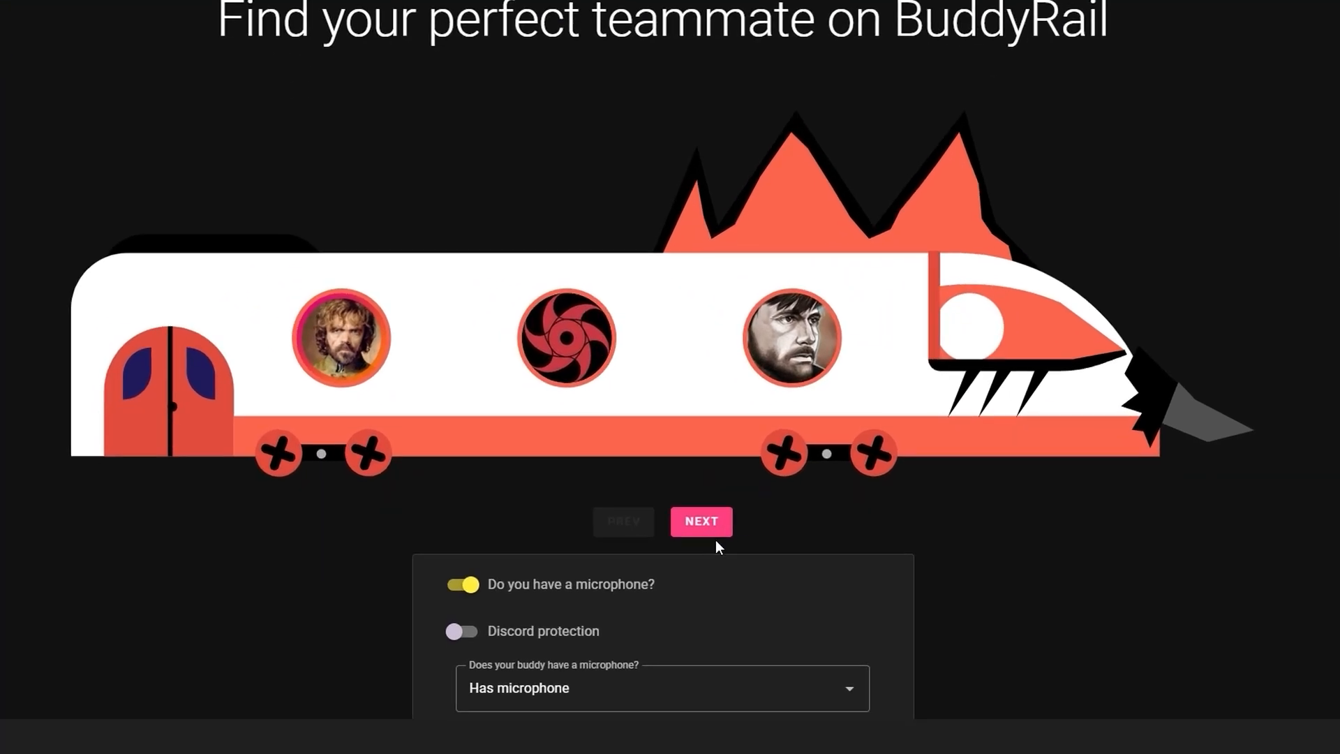
Close Elhawk71's application details dialog.
click(701, 521)
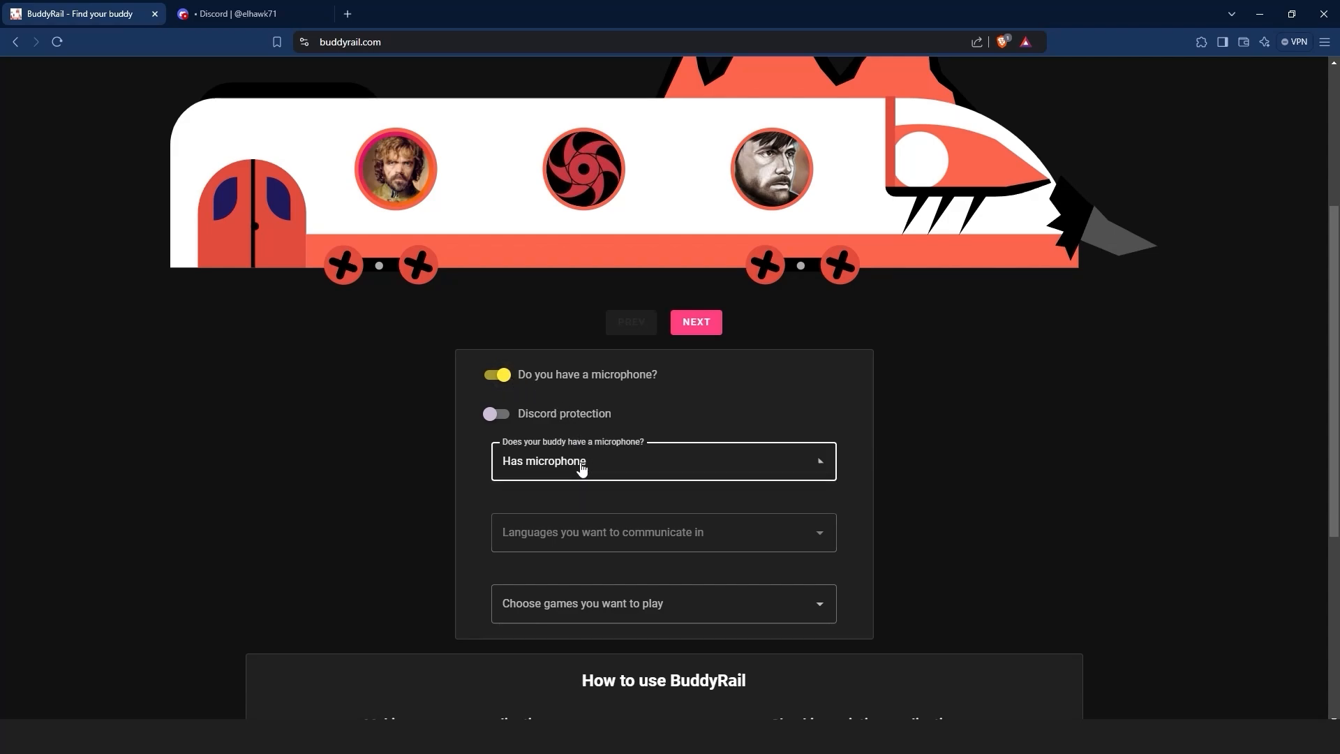
Set the buddy microphone filter to Both and browse the language options.
click(663, 461)
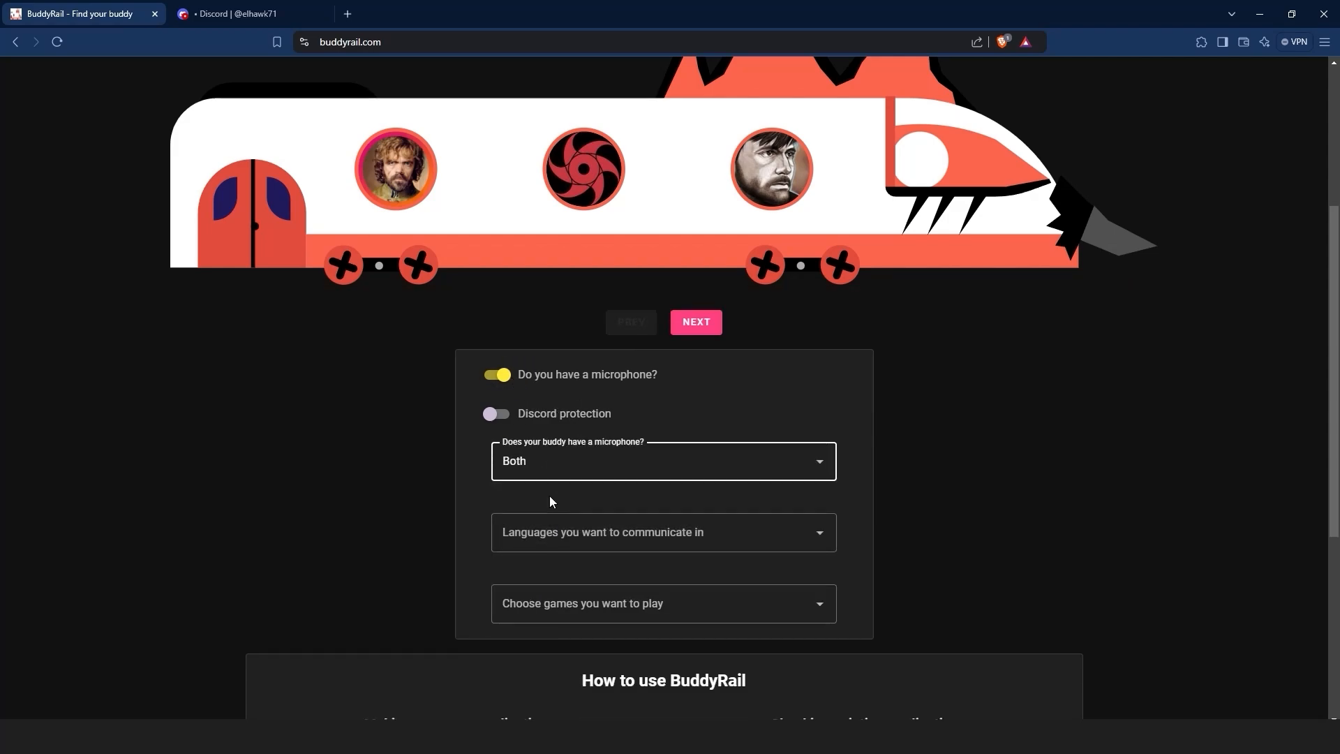
click(664, 532)
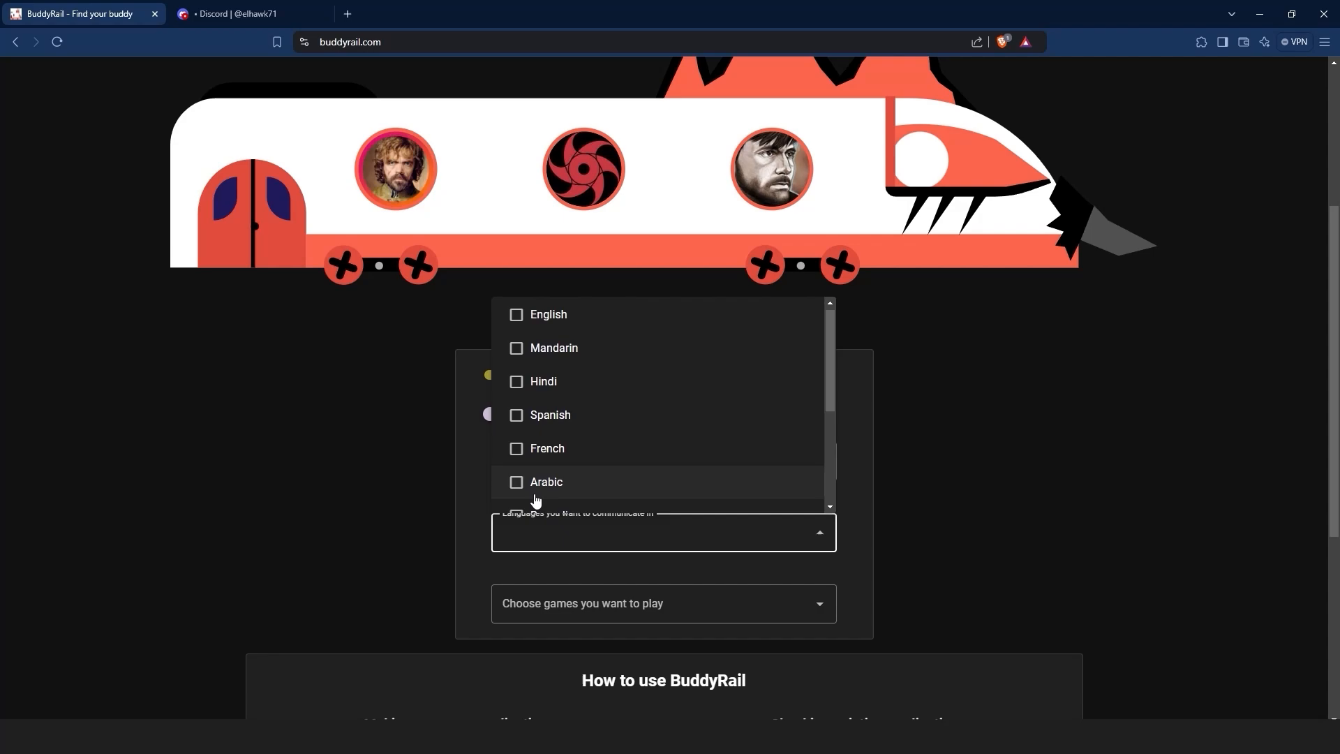
click(664, 603)
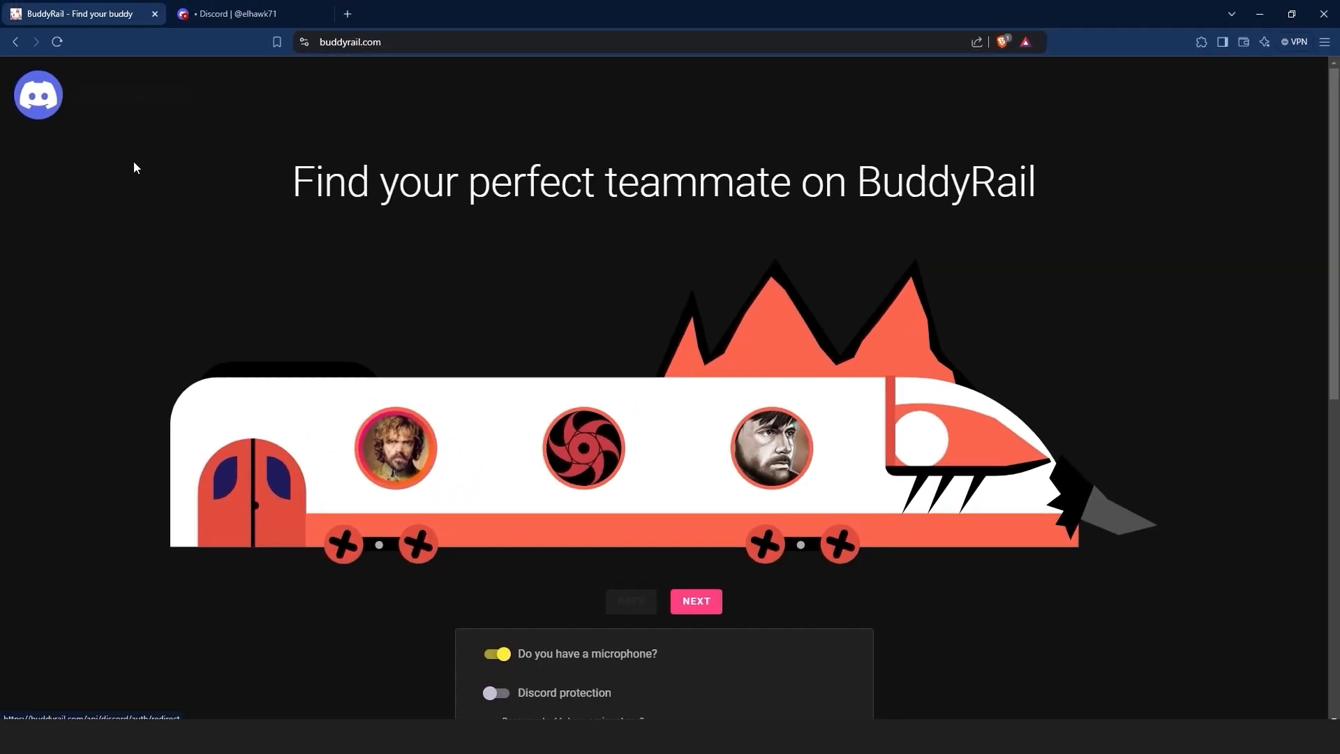
Grant BuddyRail Discord authorization via Create Application, then open the blank application form.
scroll(down, 3)
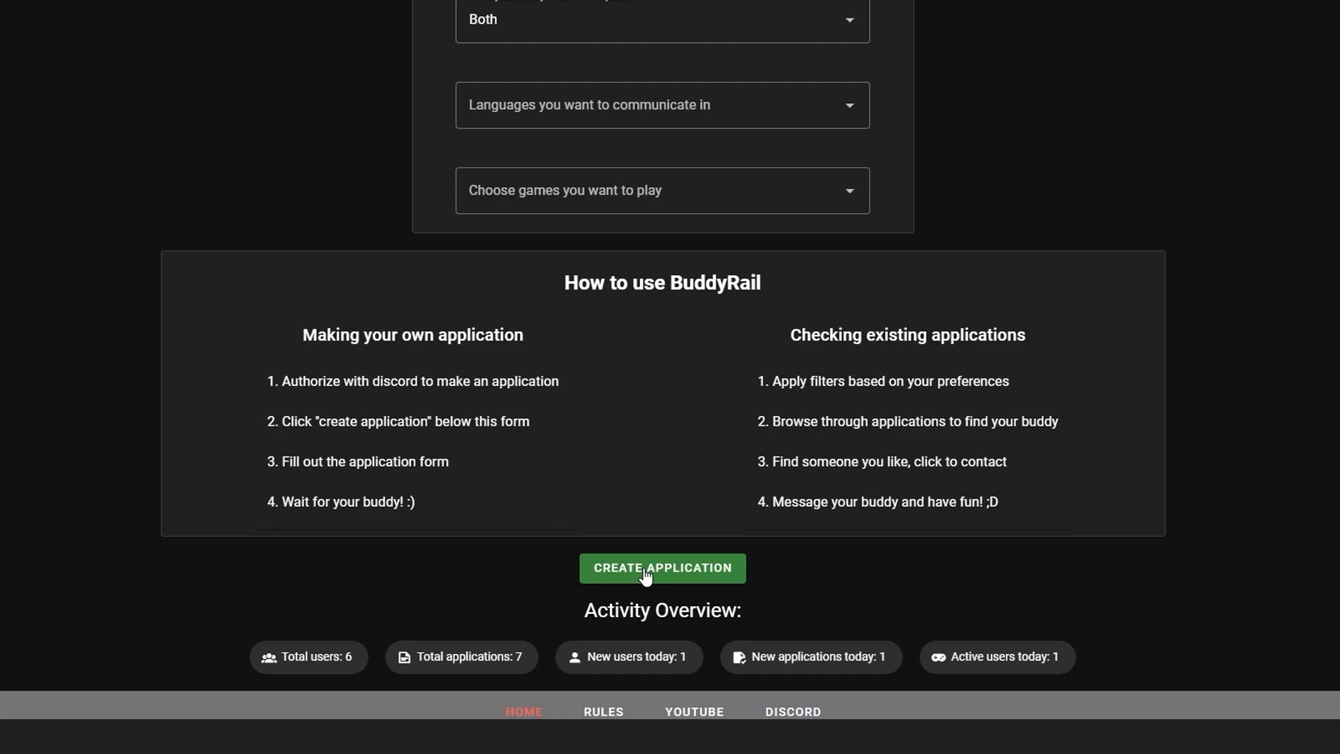
click(662, 568)
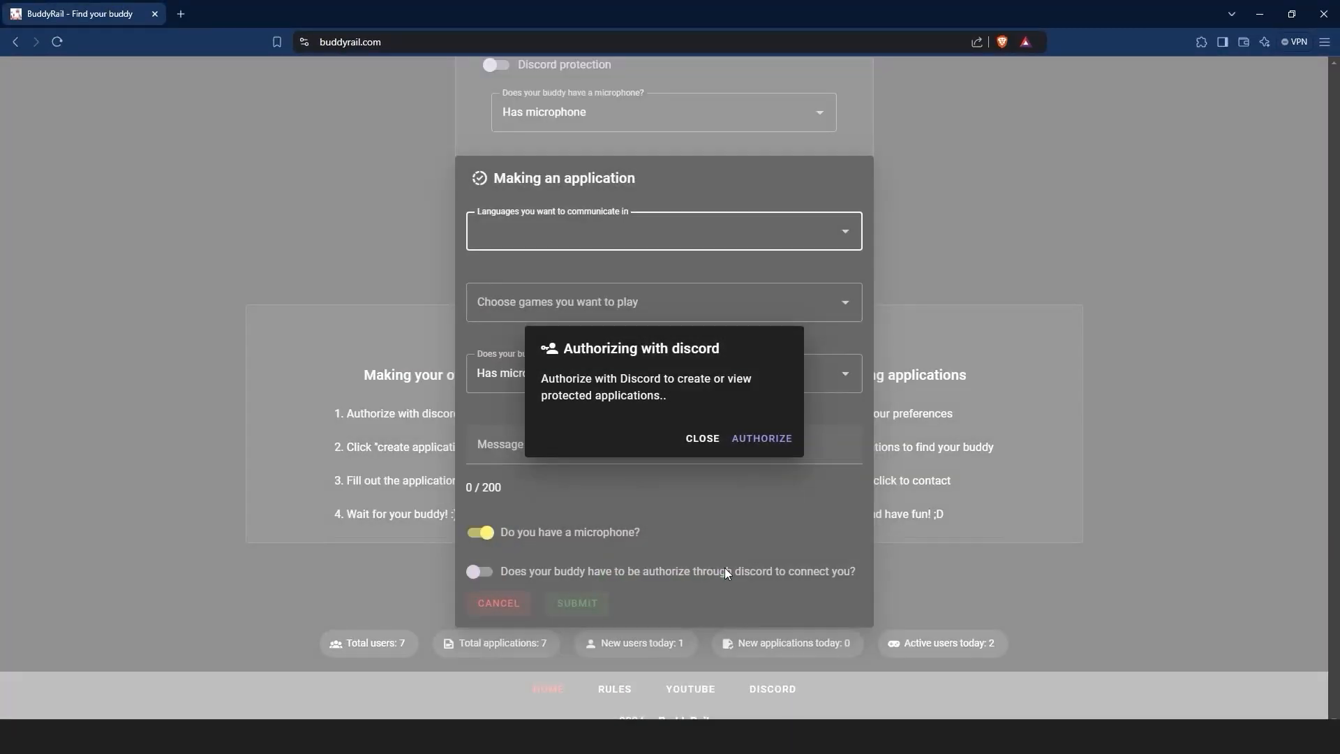
click(761, 438)
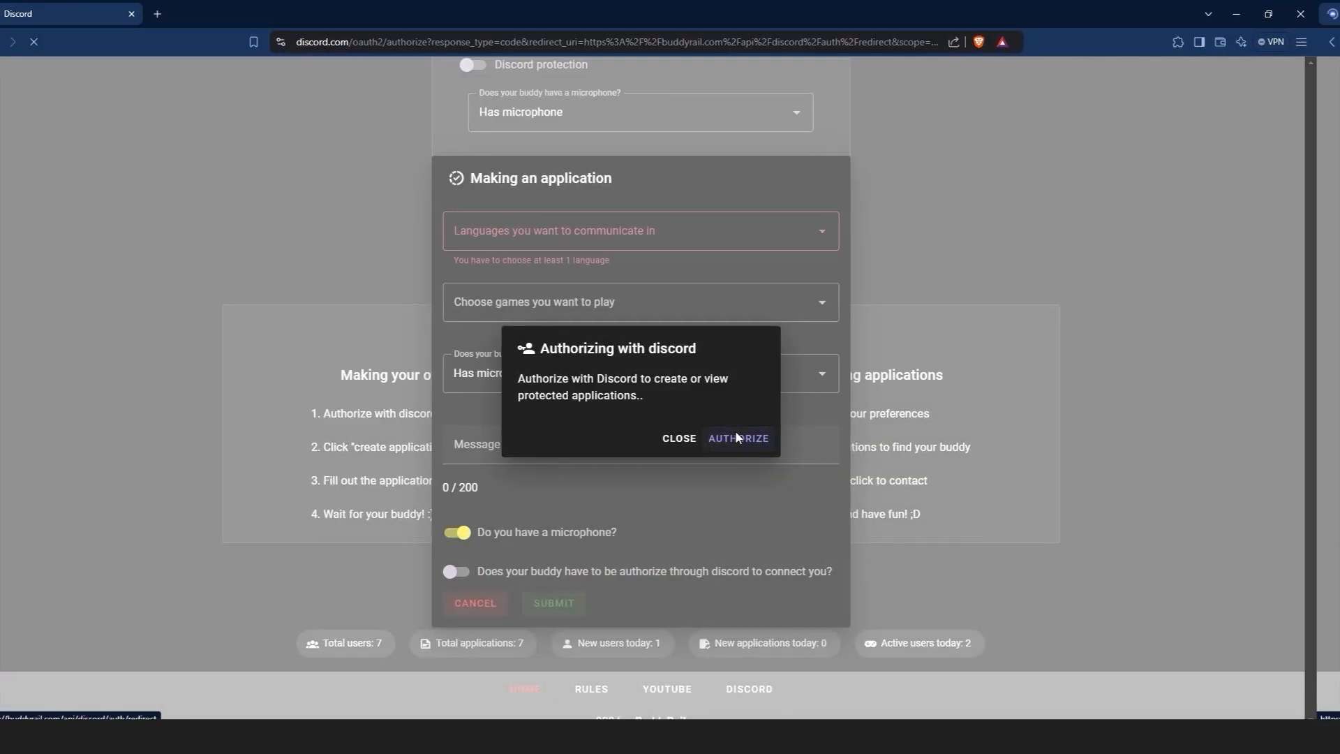
click(738, 437)
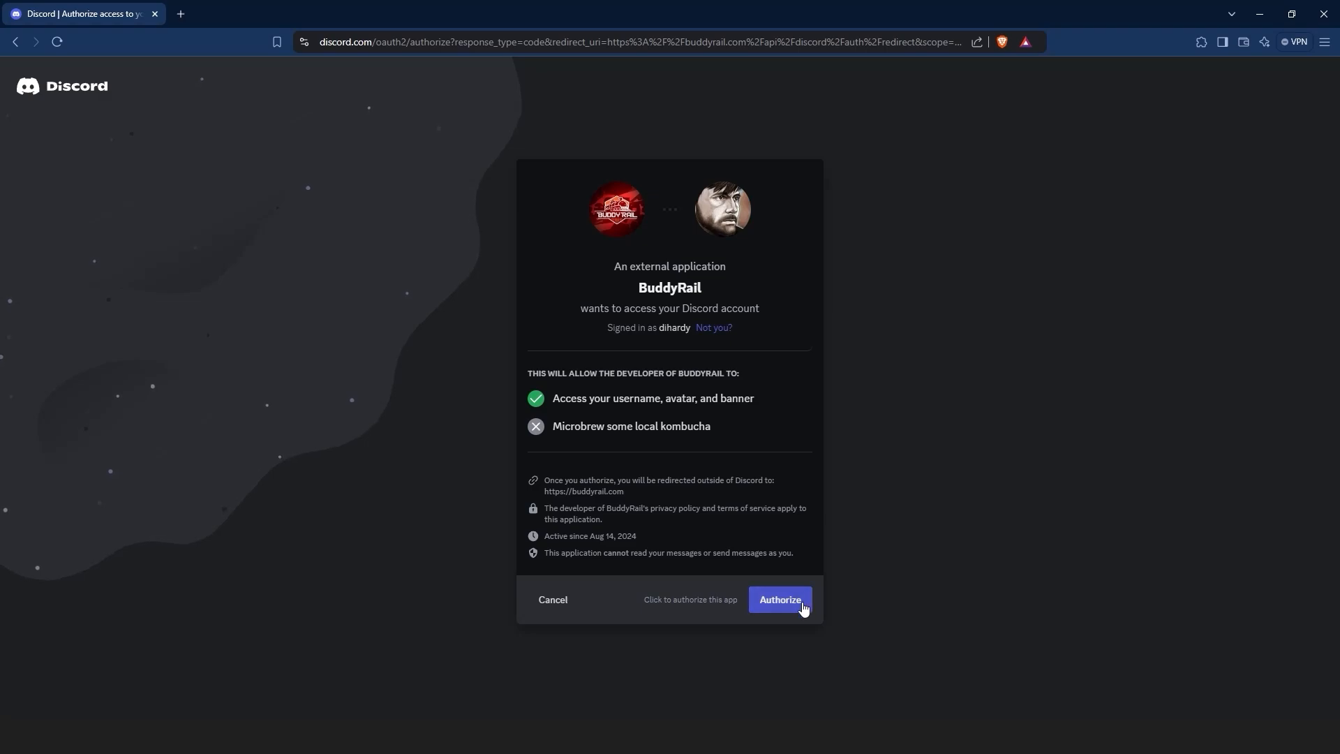
click(780, 599)
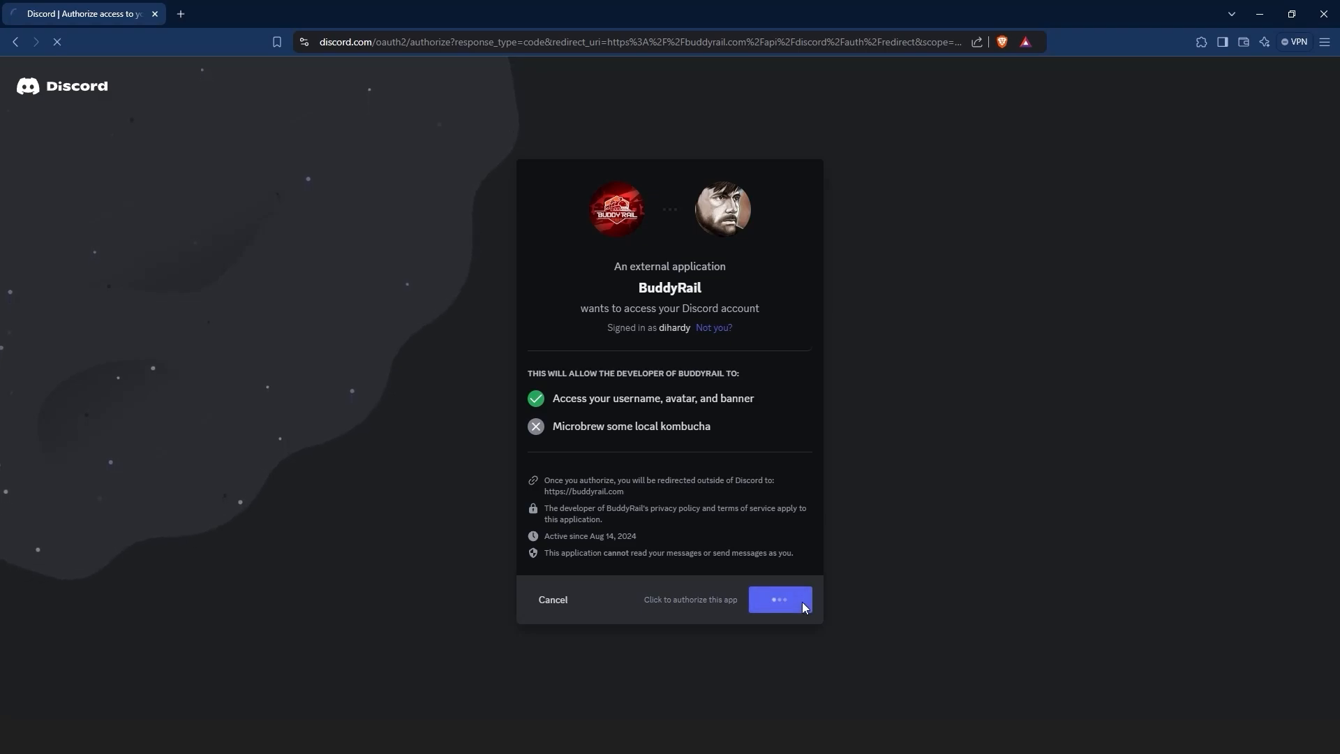
click(780, 599)
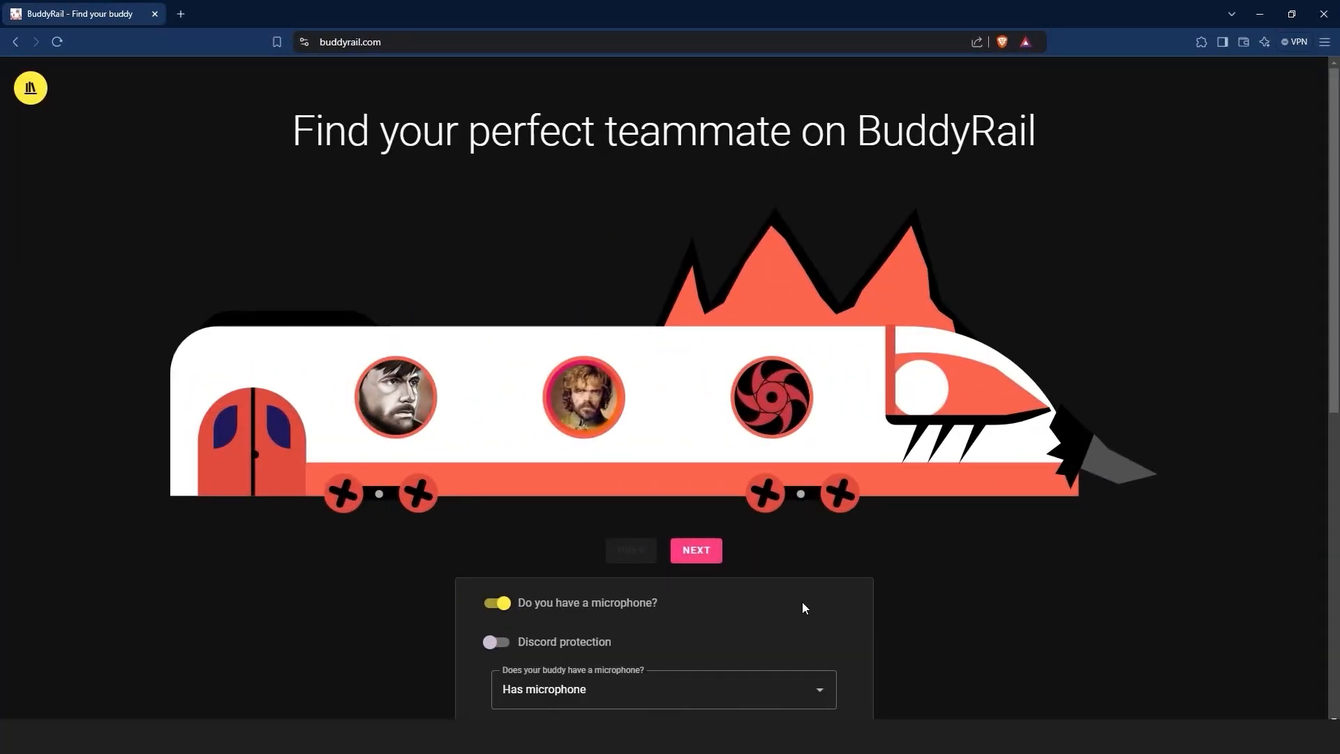
scroll(down, 3)
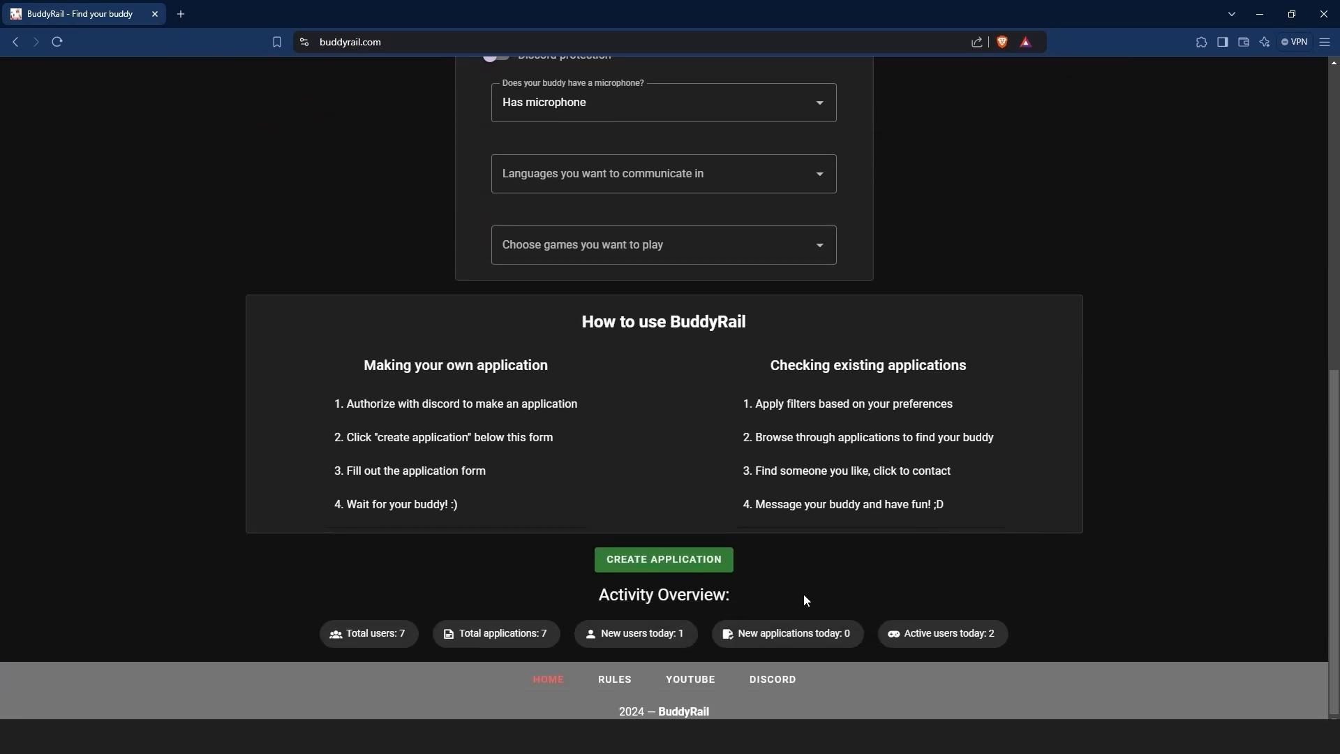
click(663, 559)
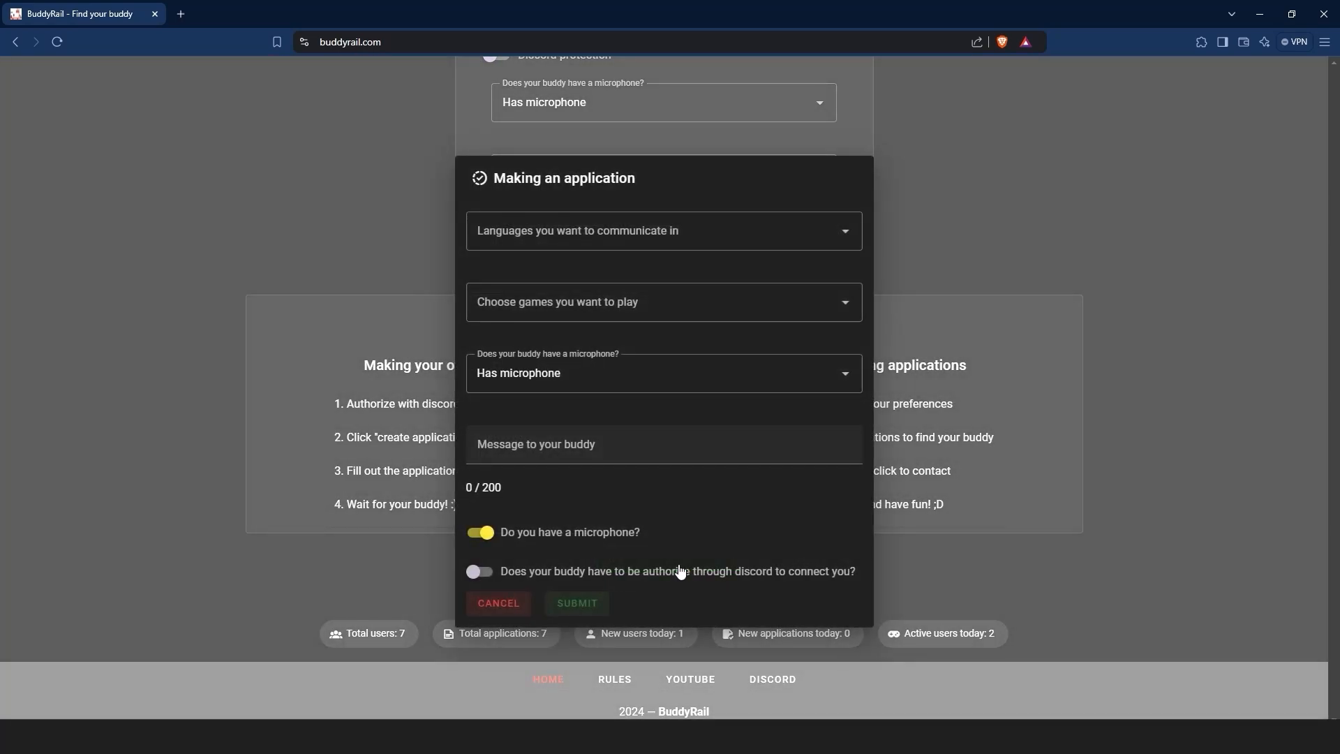
Submit an English Fortnite application saying 'Hello, everybody. I'd like to play some Fortnite'.
click(663, 230)
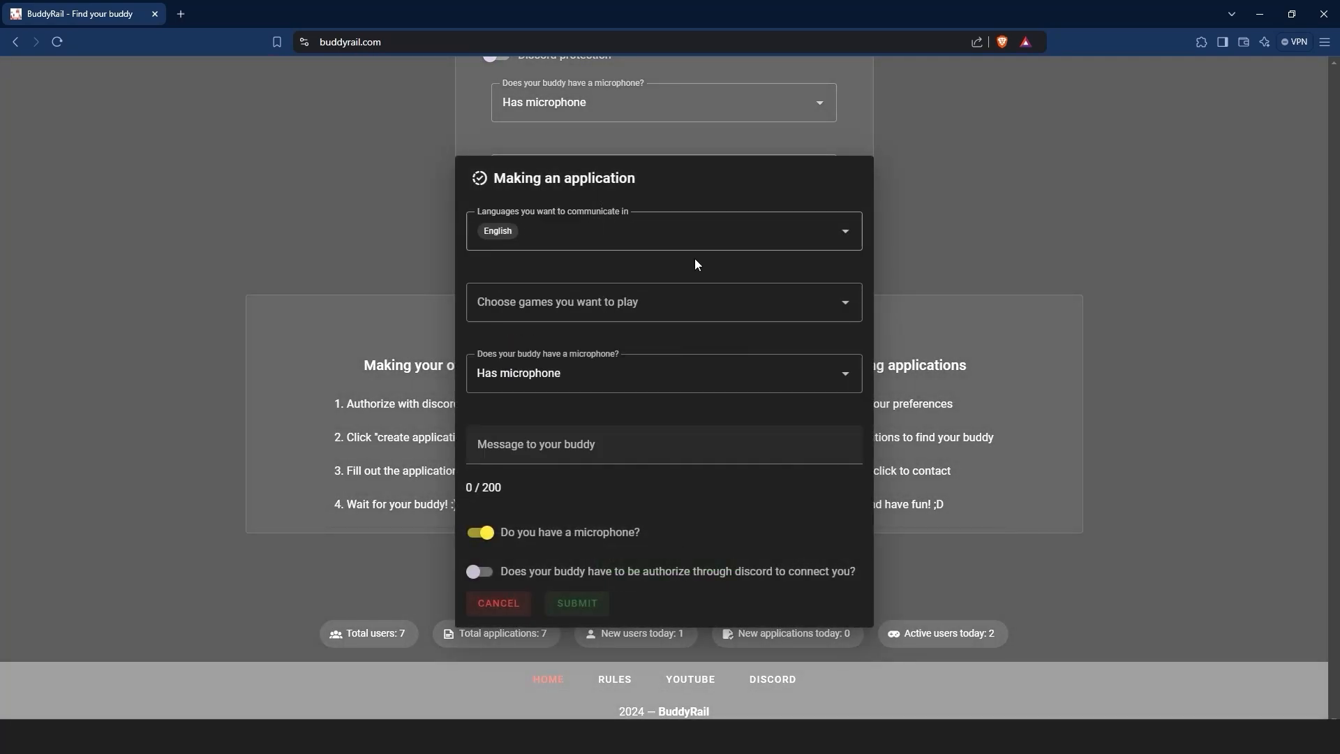
click(662, 302)
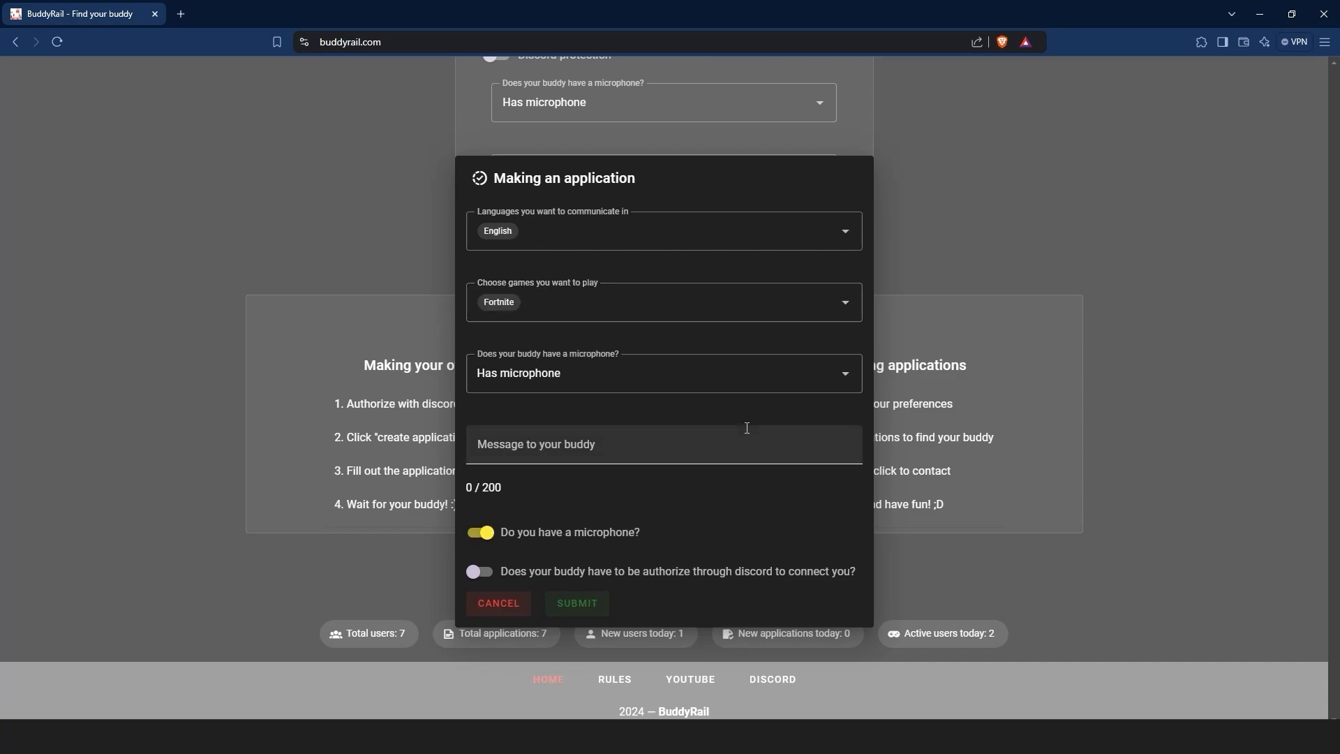
text(Hello, everybody. I'd)
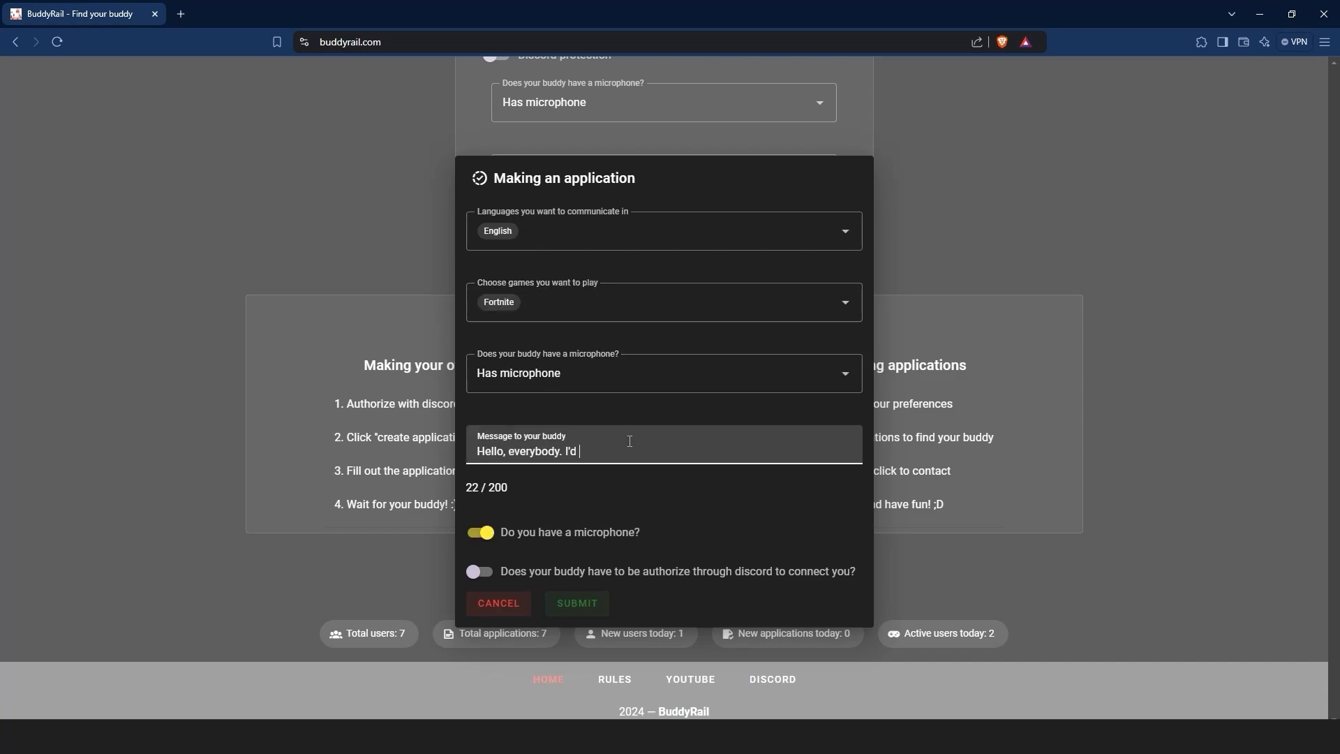
text(like to play some Fortnite)
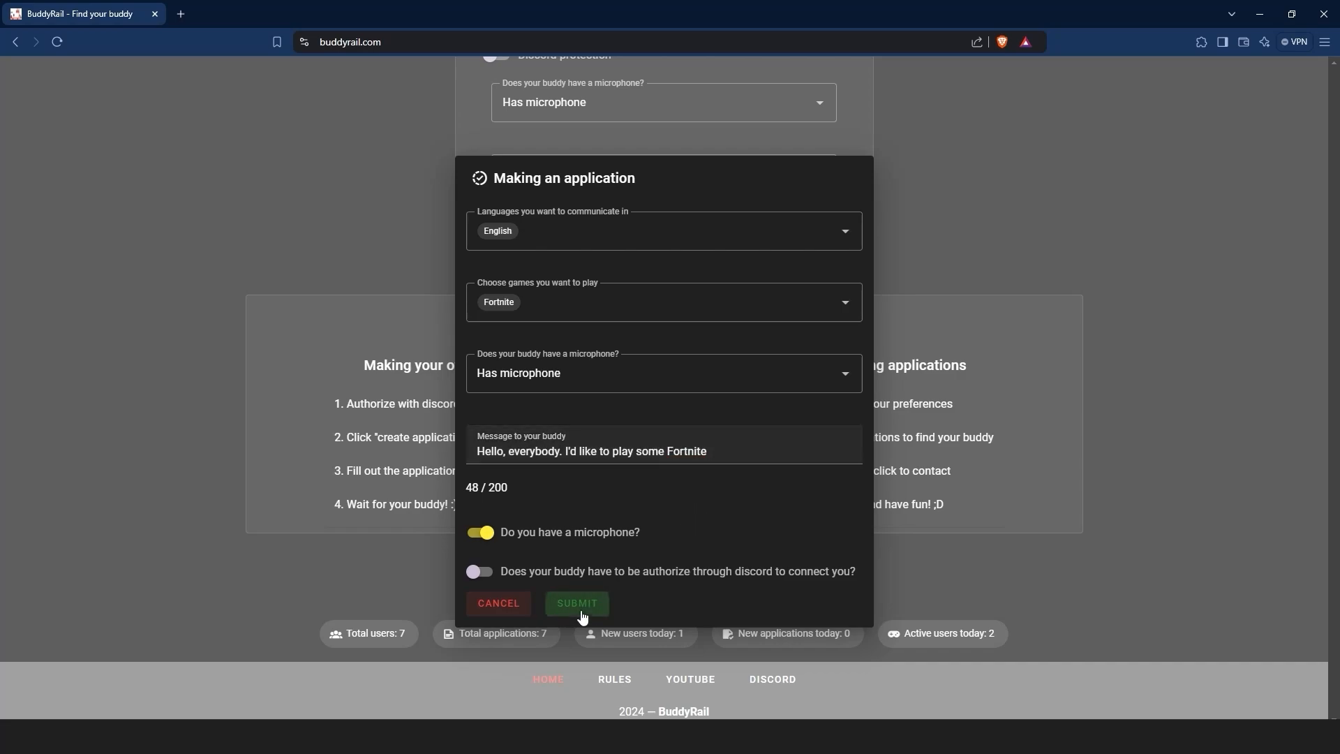
click(576, 603)
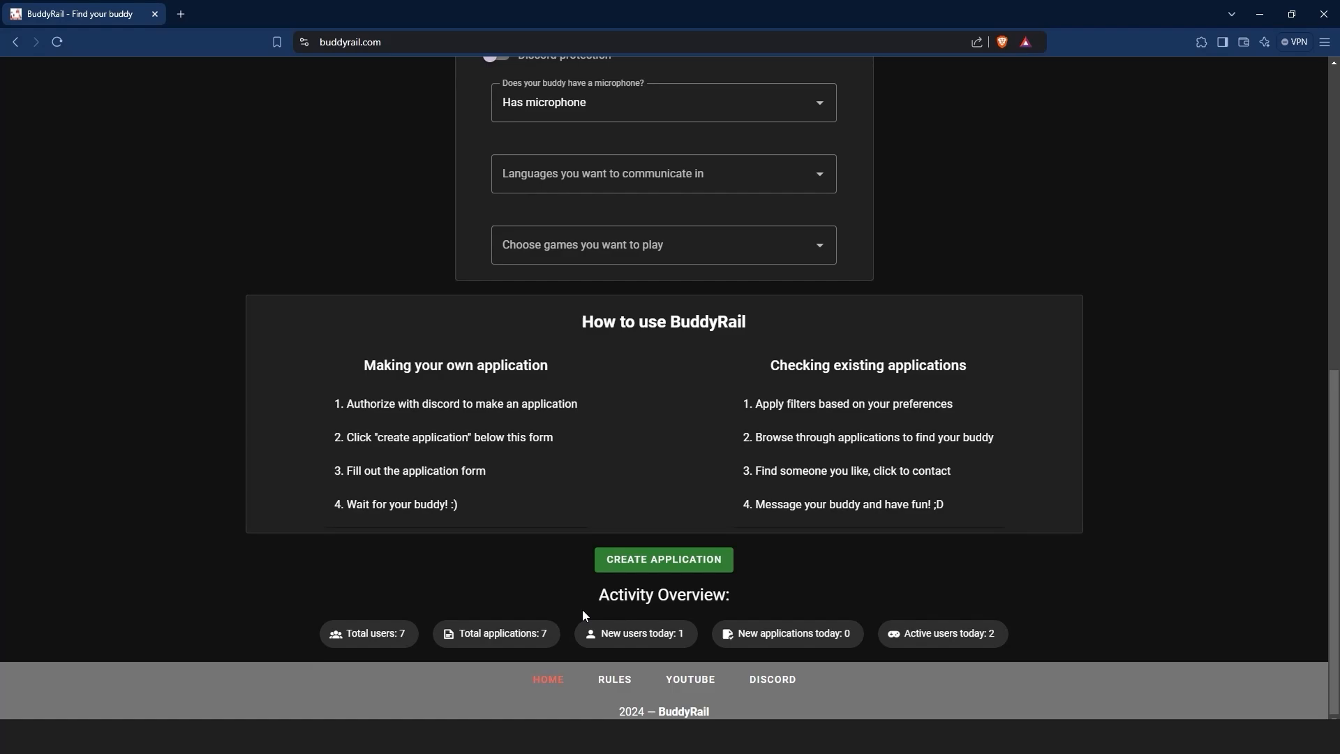
Open Your applications, view the Fortnite application's details, and close them.
scroll(up, 3)
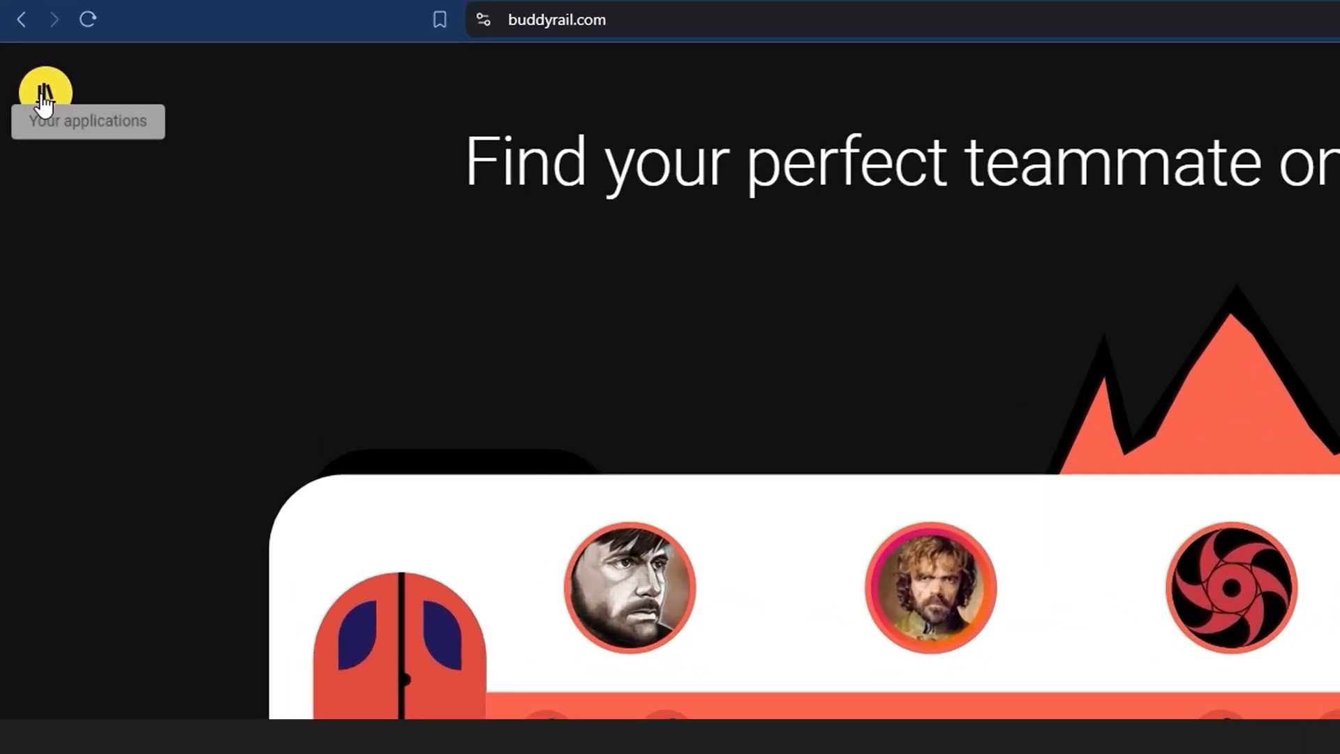
click(45, 89)
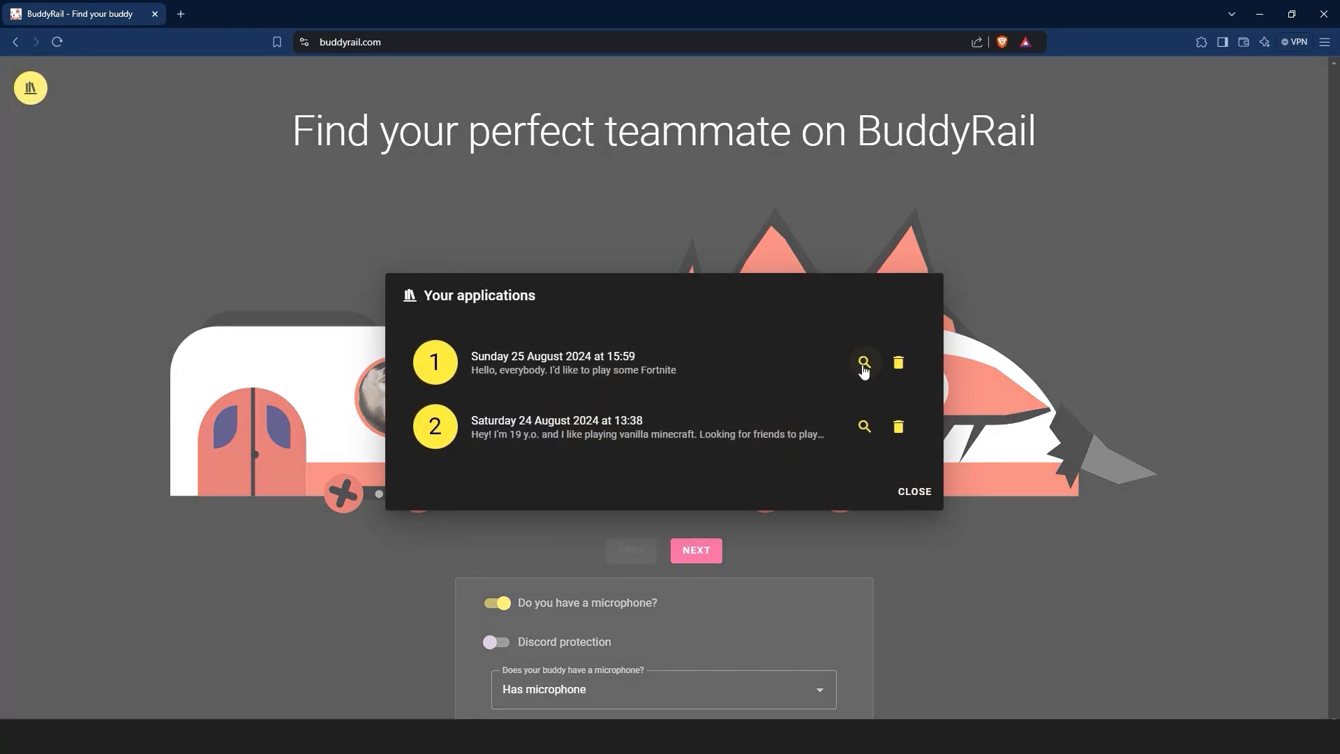
click(864, 362)
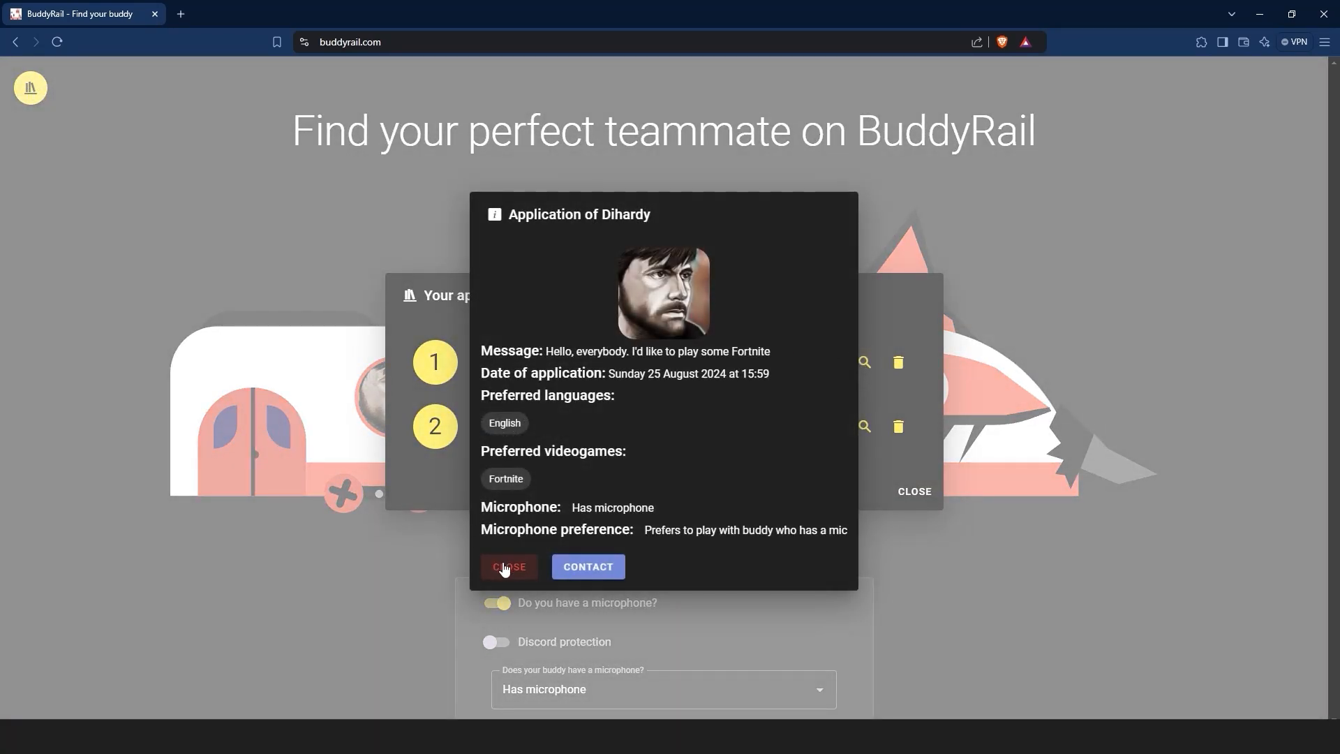
click(509, 566)
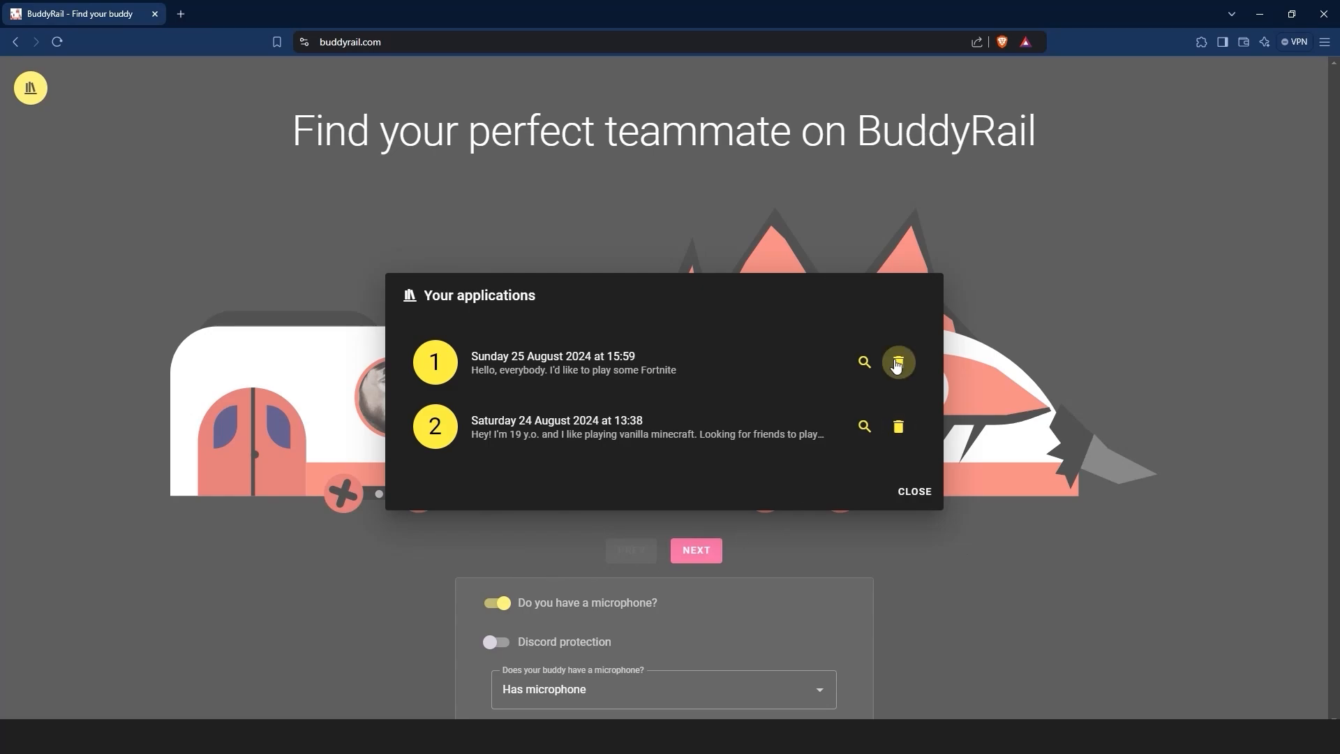